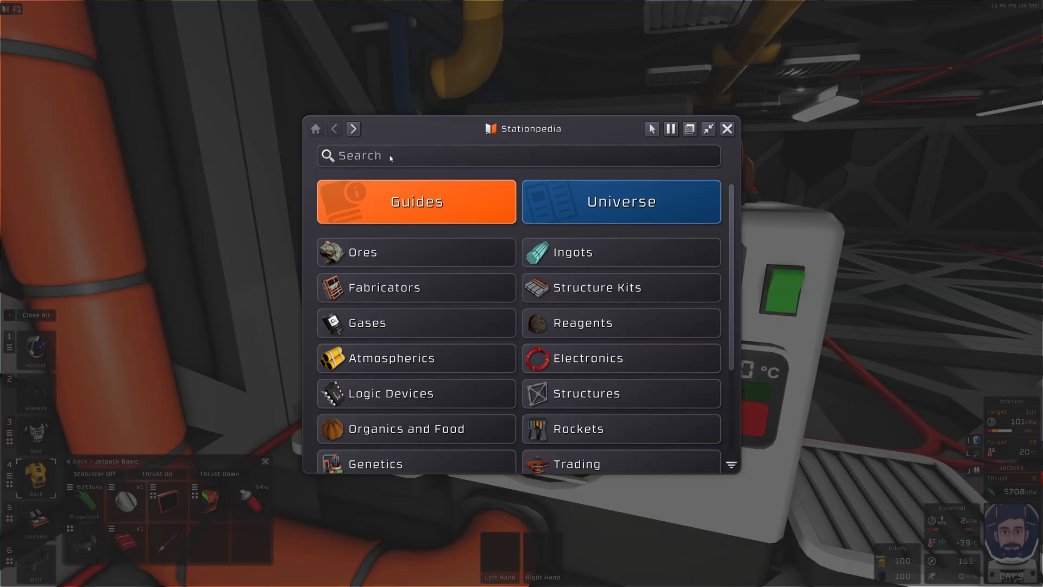
Step: Search Stationpedia for 'aircon' and read through the Air Conditioner entry
text(airconl)
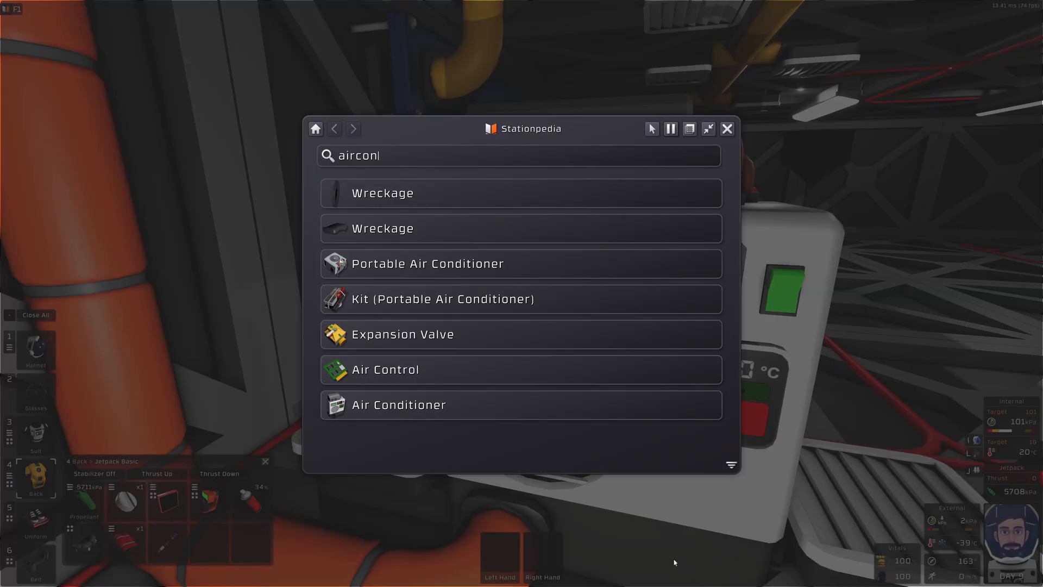
click(398, 404)
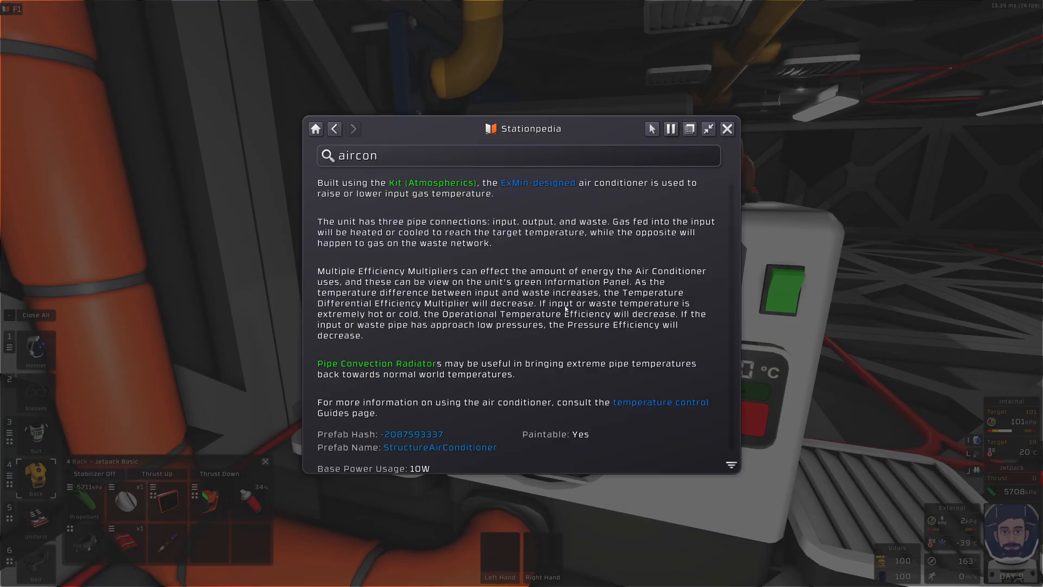
scroll(down, 3)
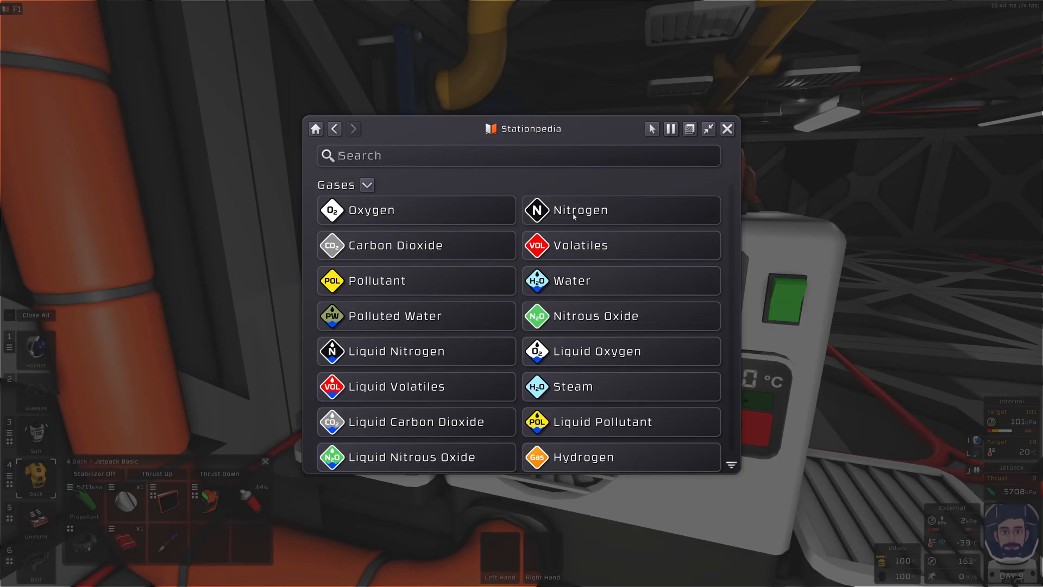
Step: View the Nitrogen gas entry with its properties and temperatures
click(583, 209)
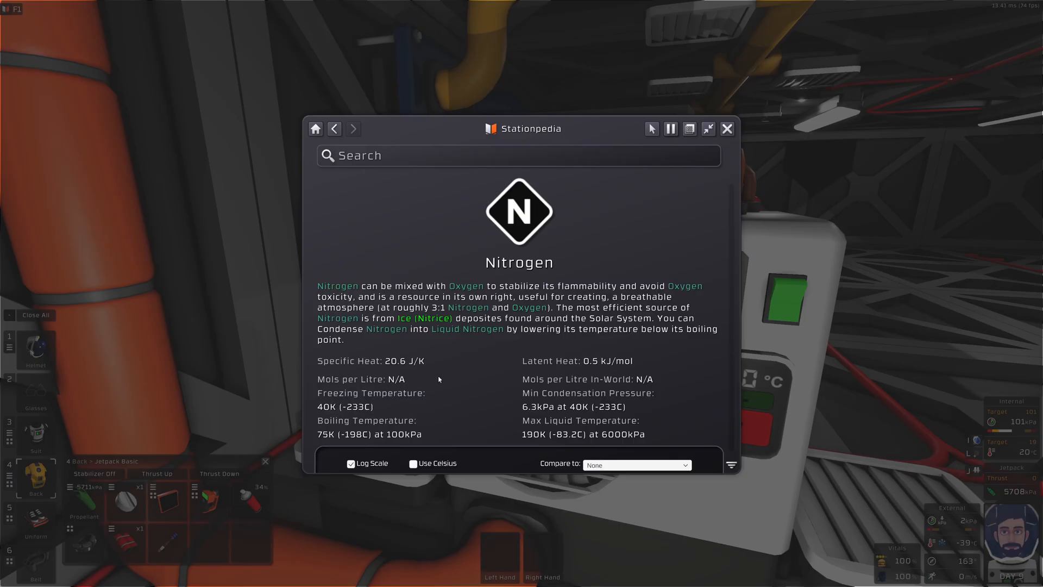
mouse_move(336, 368)
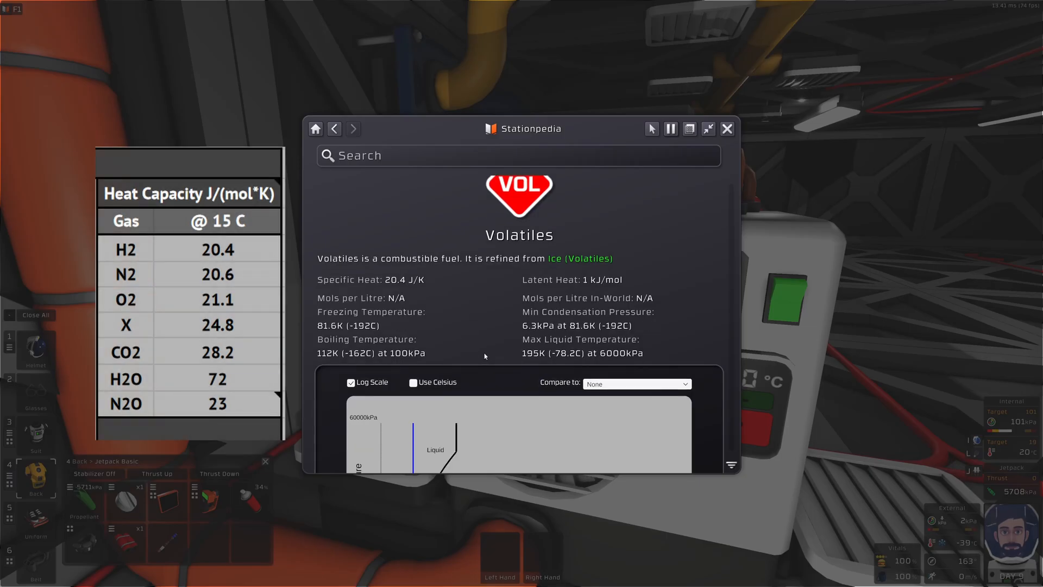
Step: Compare the Volatiles phase diagram against Nitrogen using the 'Compare to' selector
scroll(down, 3)
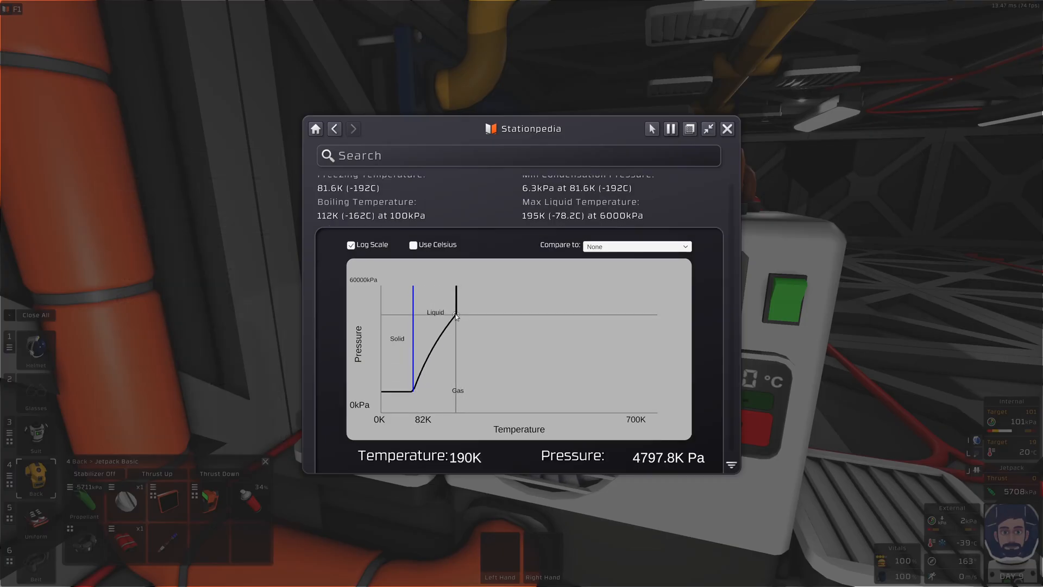
click(636, 246)
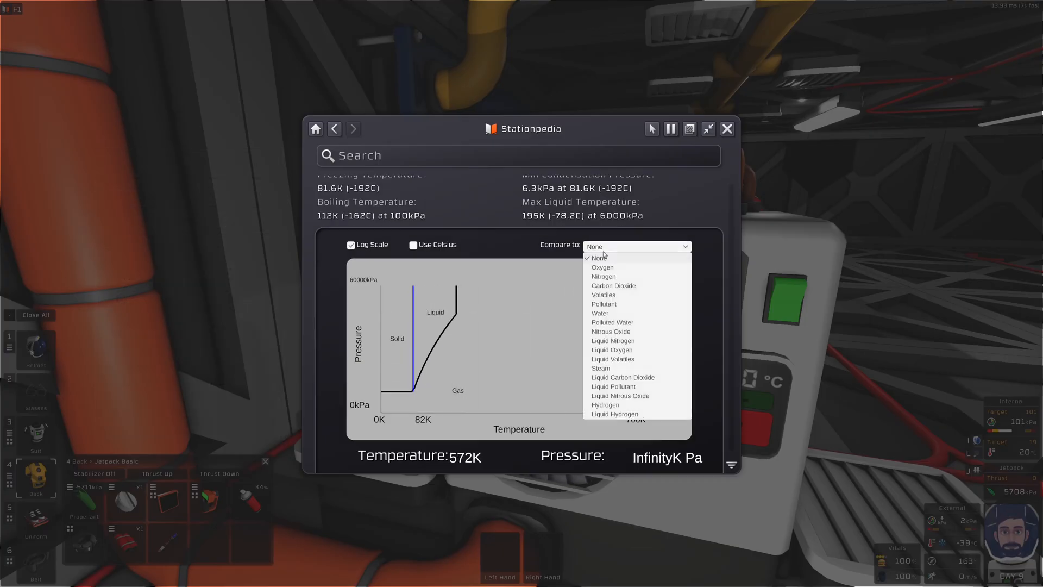
click(603, 277)
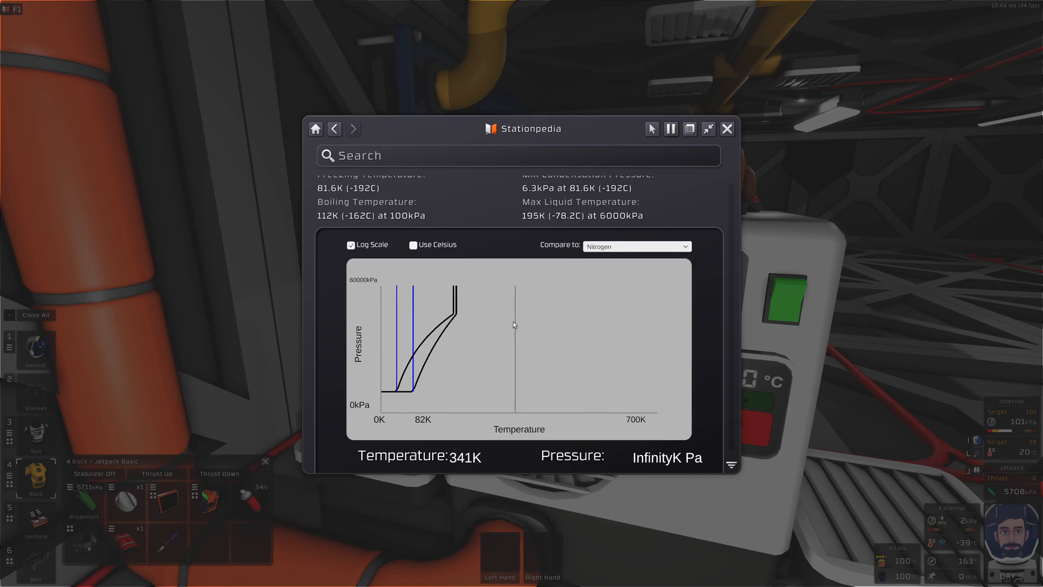
mouse_move(457, 309)
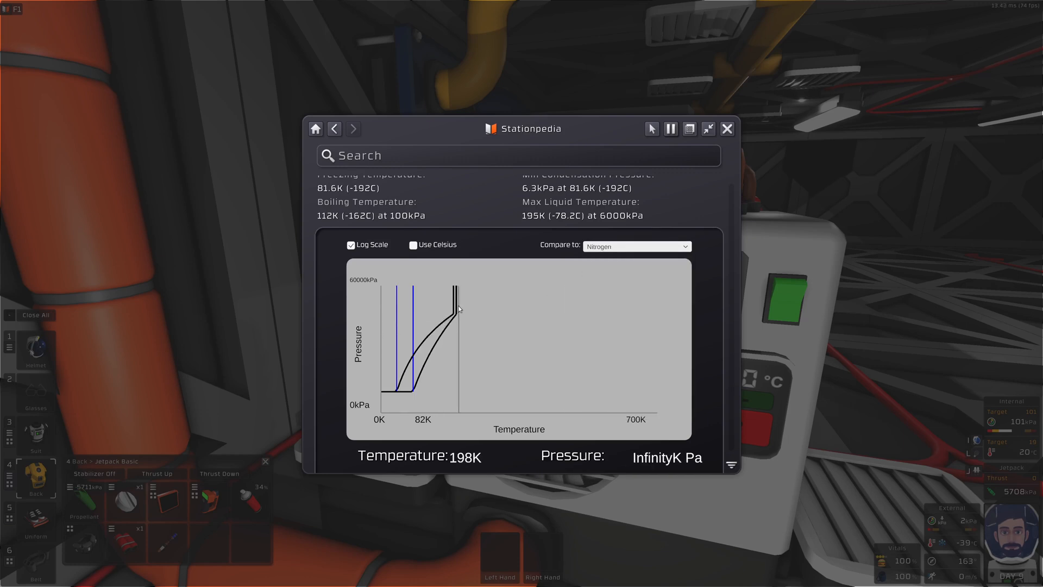
mouse_move(442, 349)
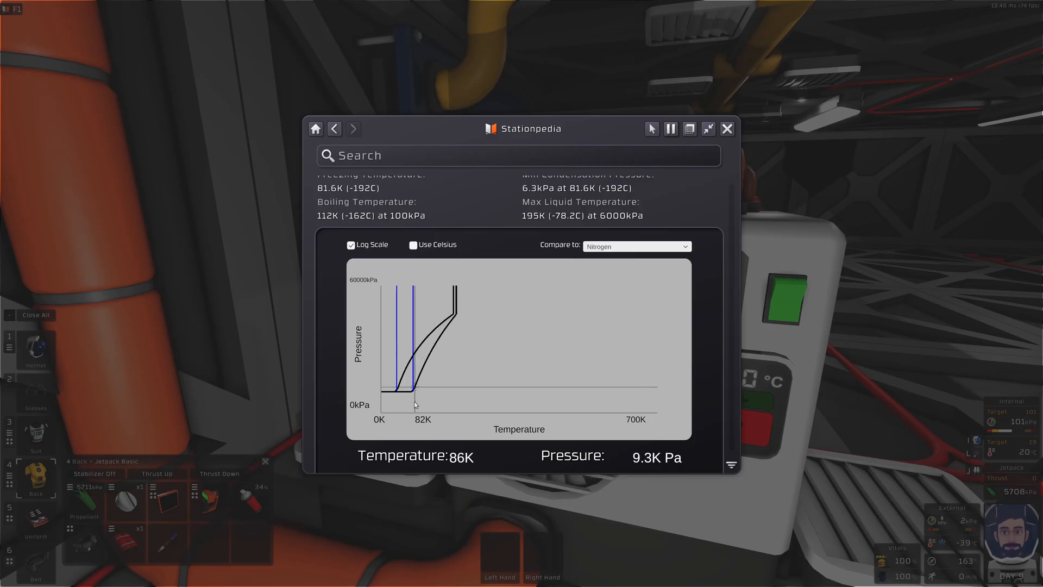
mouse_move(398, 392)
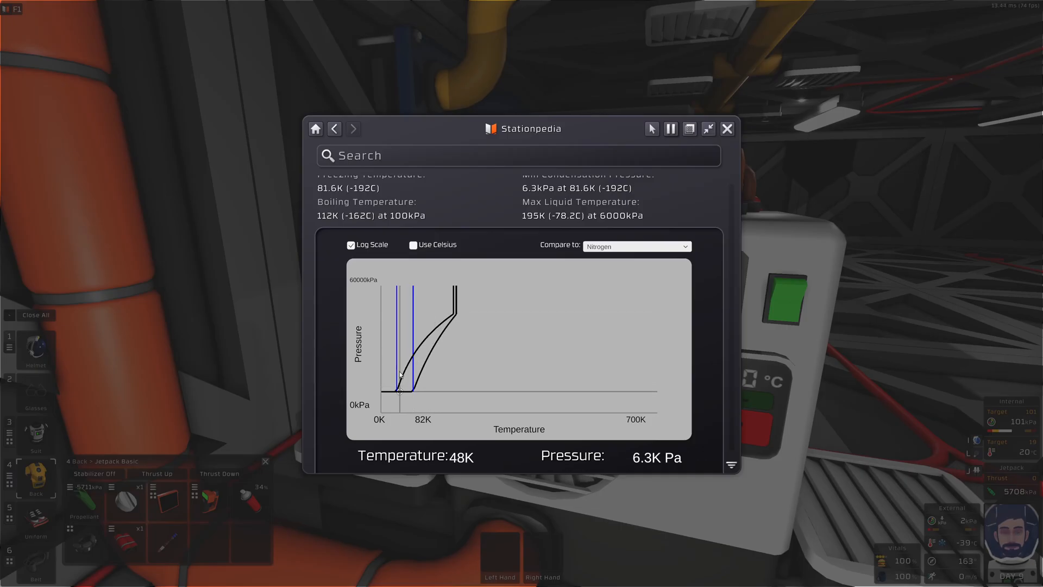
mouse_move(404, 371)
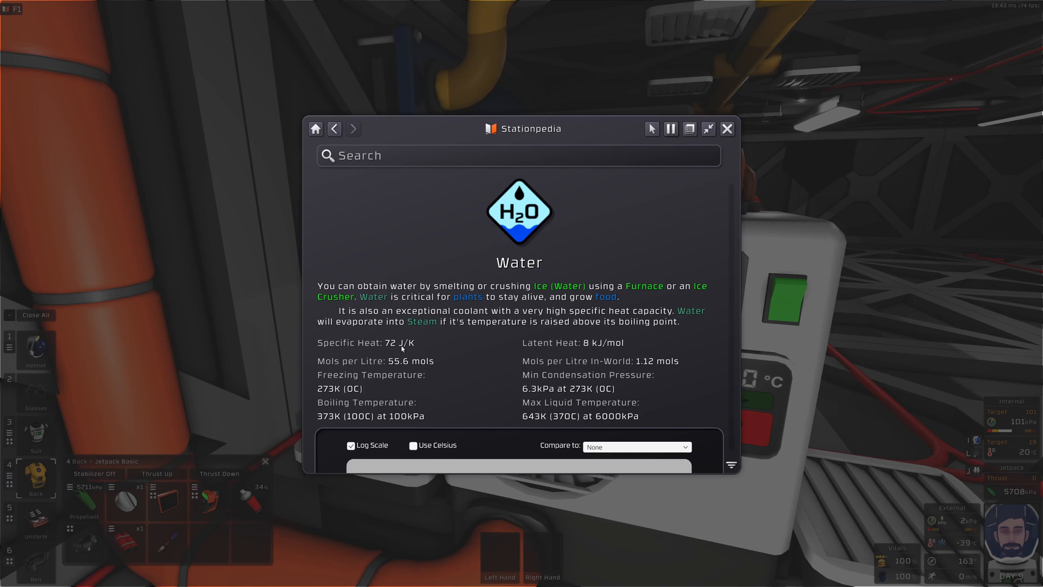
mouse_move(387, 351)
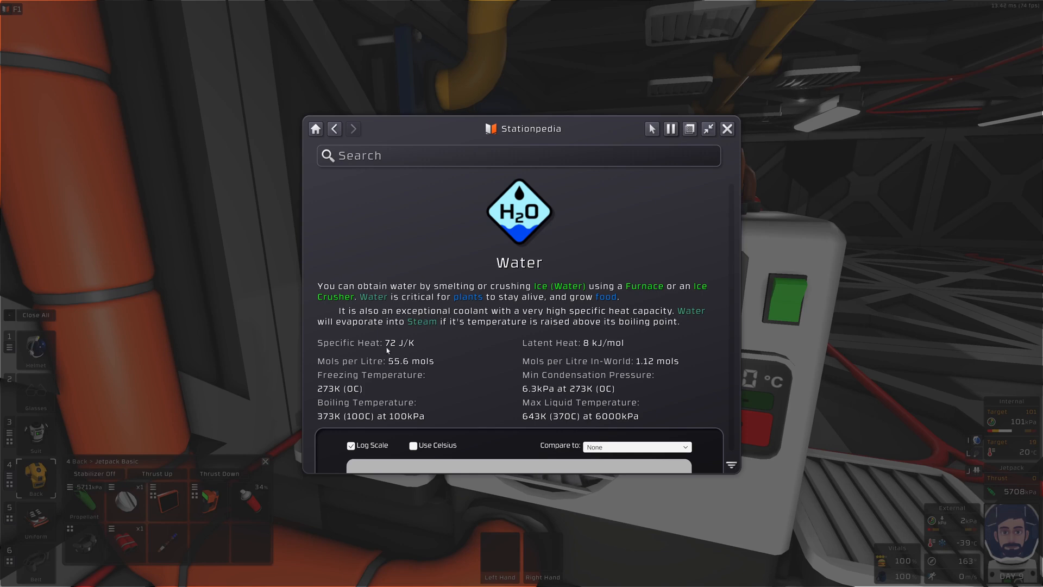
Step: Review the Water phase diagram, then close Stationpedia to return to the air conditioner
scroll(down, 3)
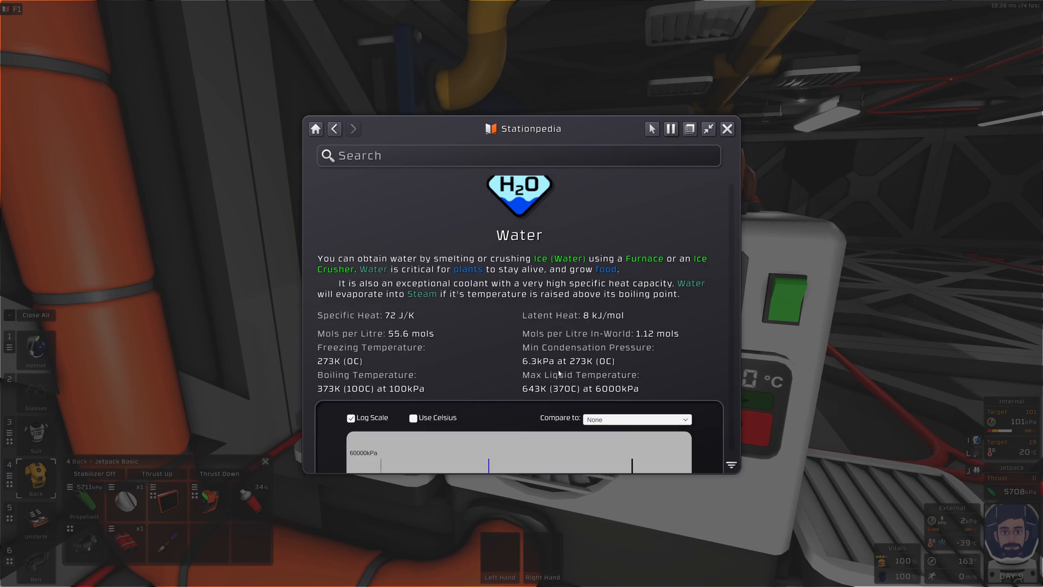
scroll(down, 3)
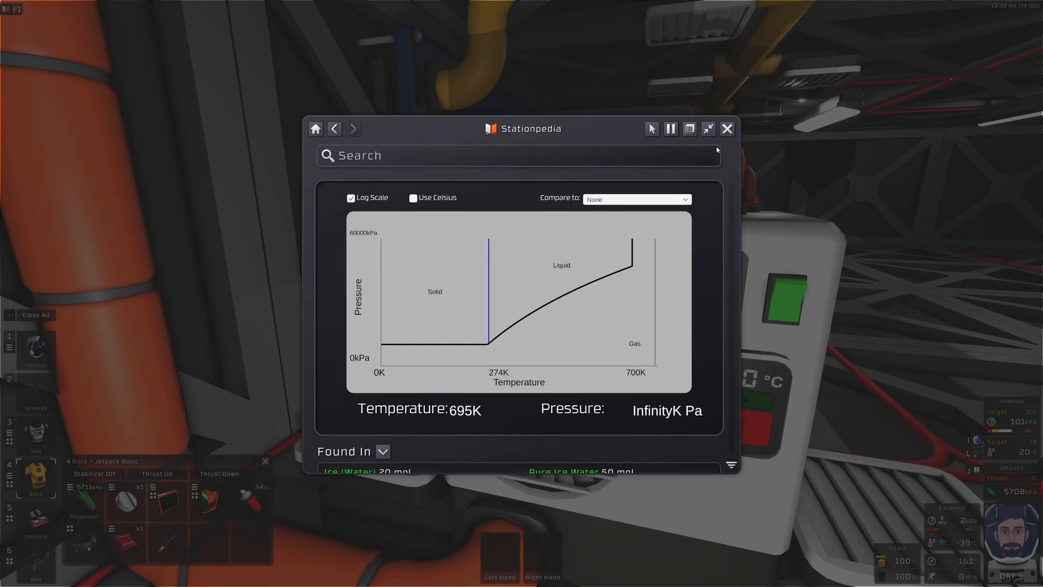
click(726, 128)
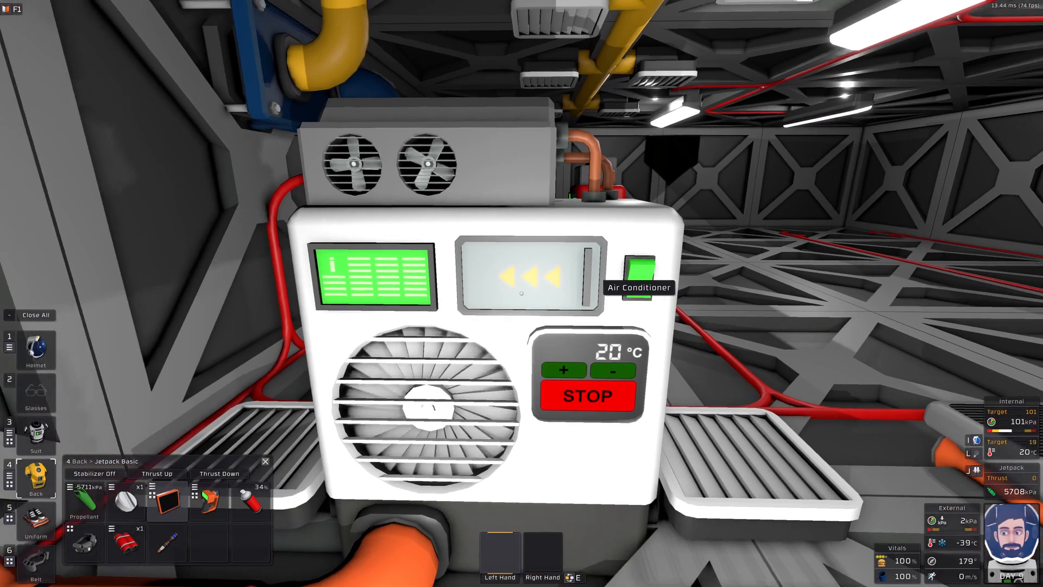